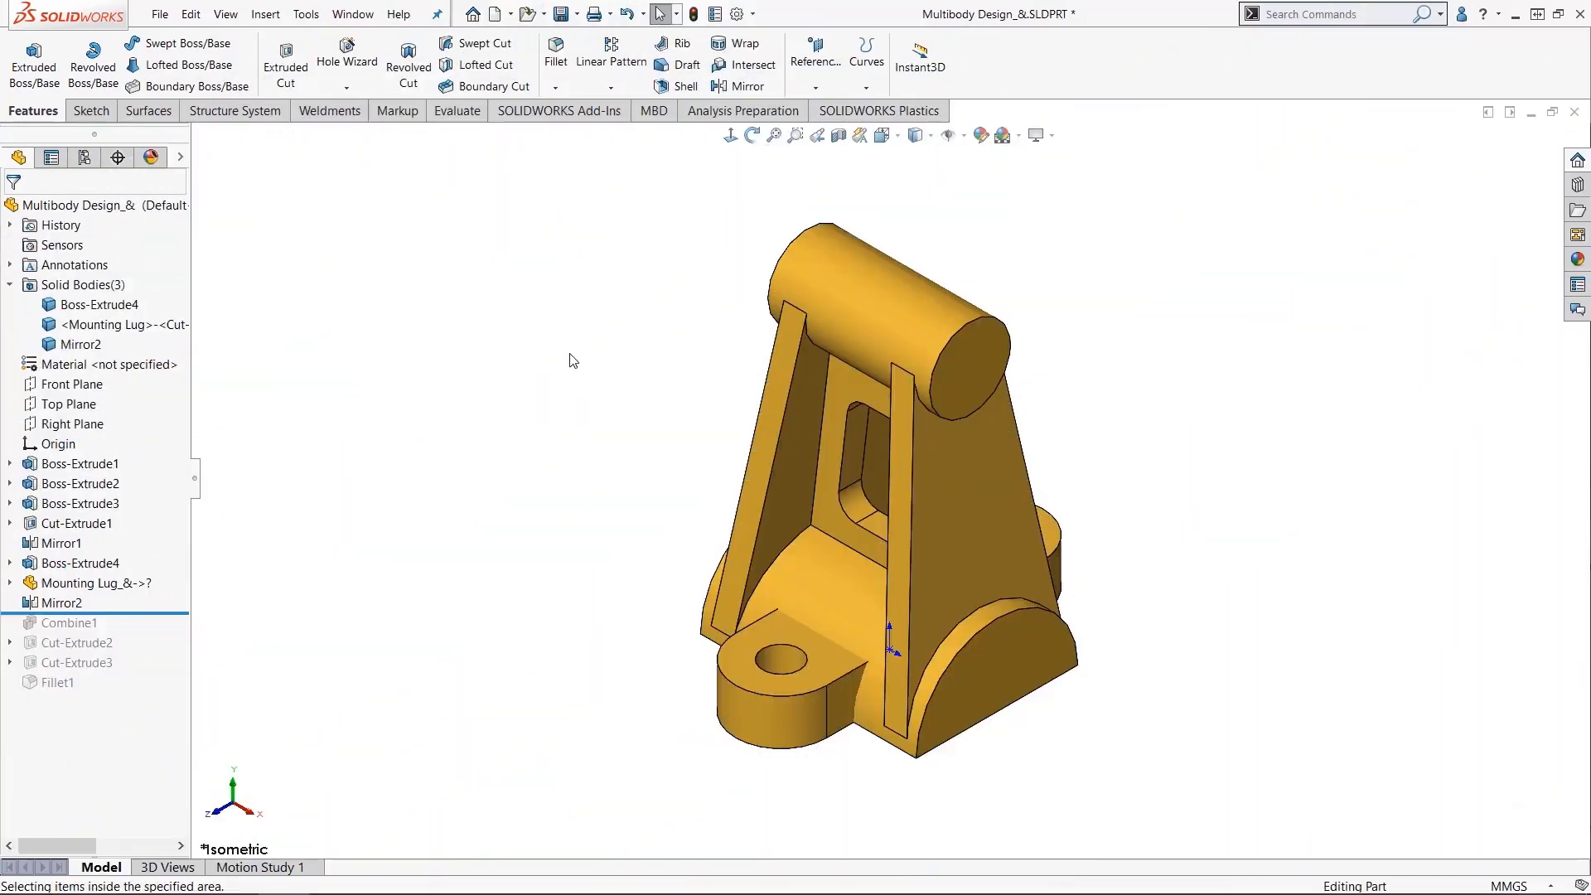
{"action": "mouse_move", "coordinate": [159, 314]}
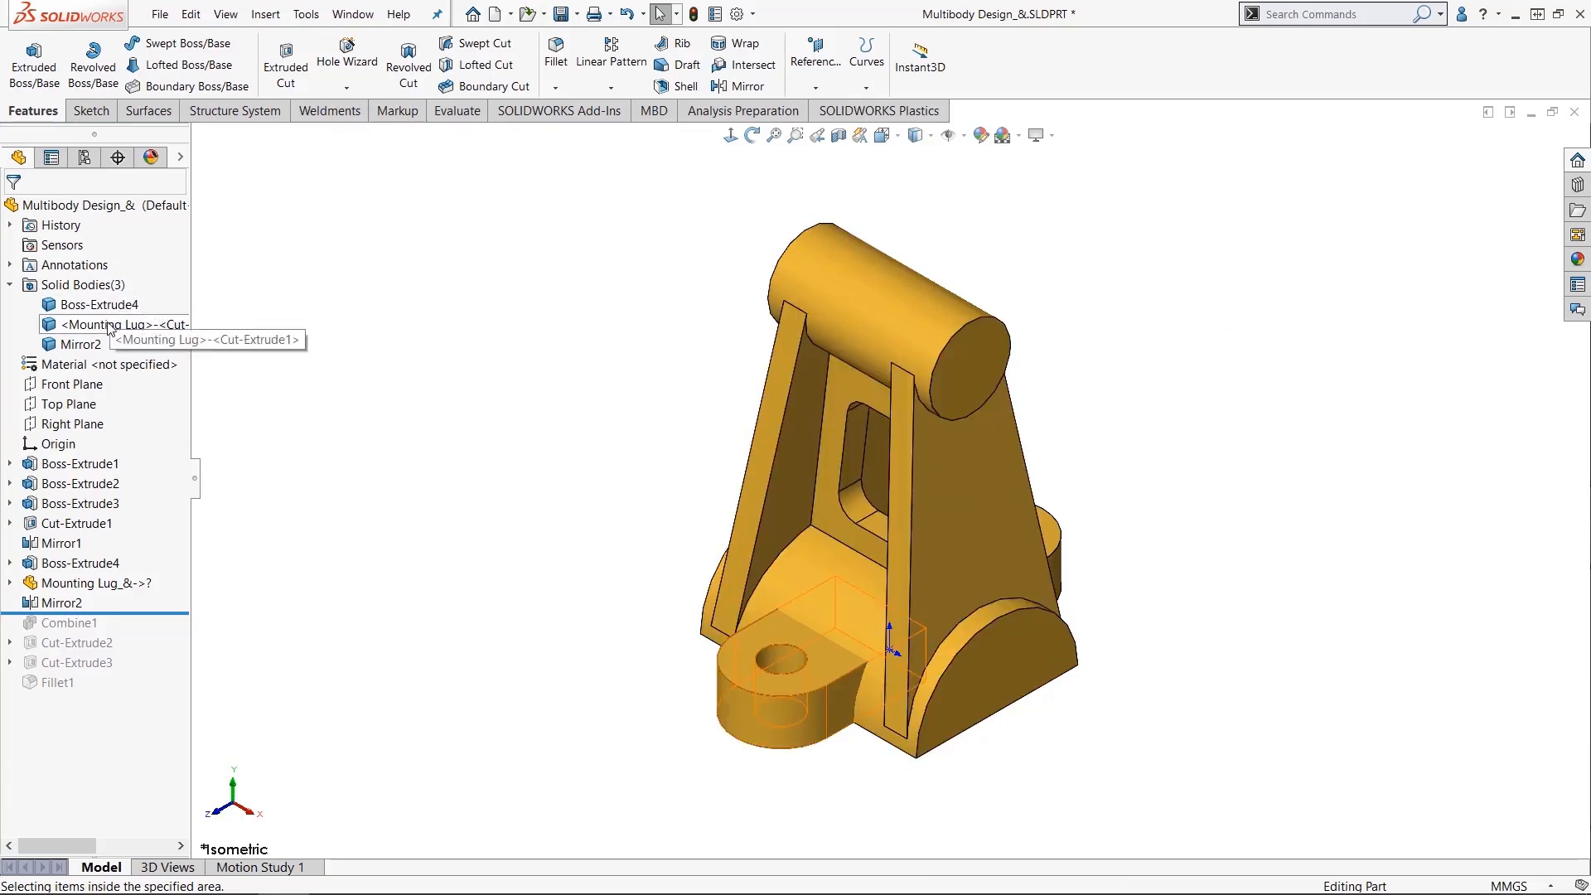
Search the commands for 'com' so Combine can be dragged onto the Features tab.
{"action": "left_click", "coordinate": [119, 325]}
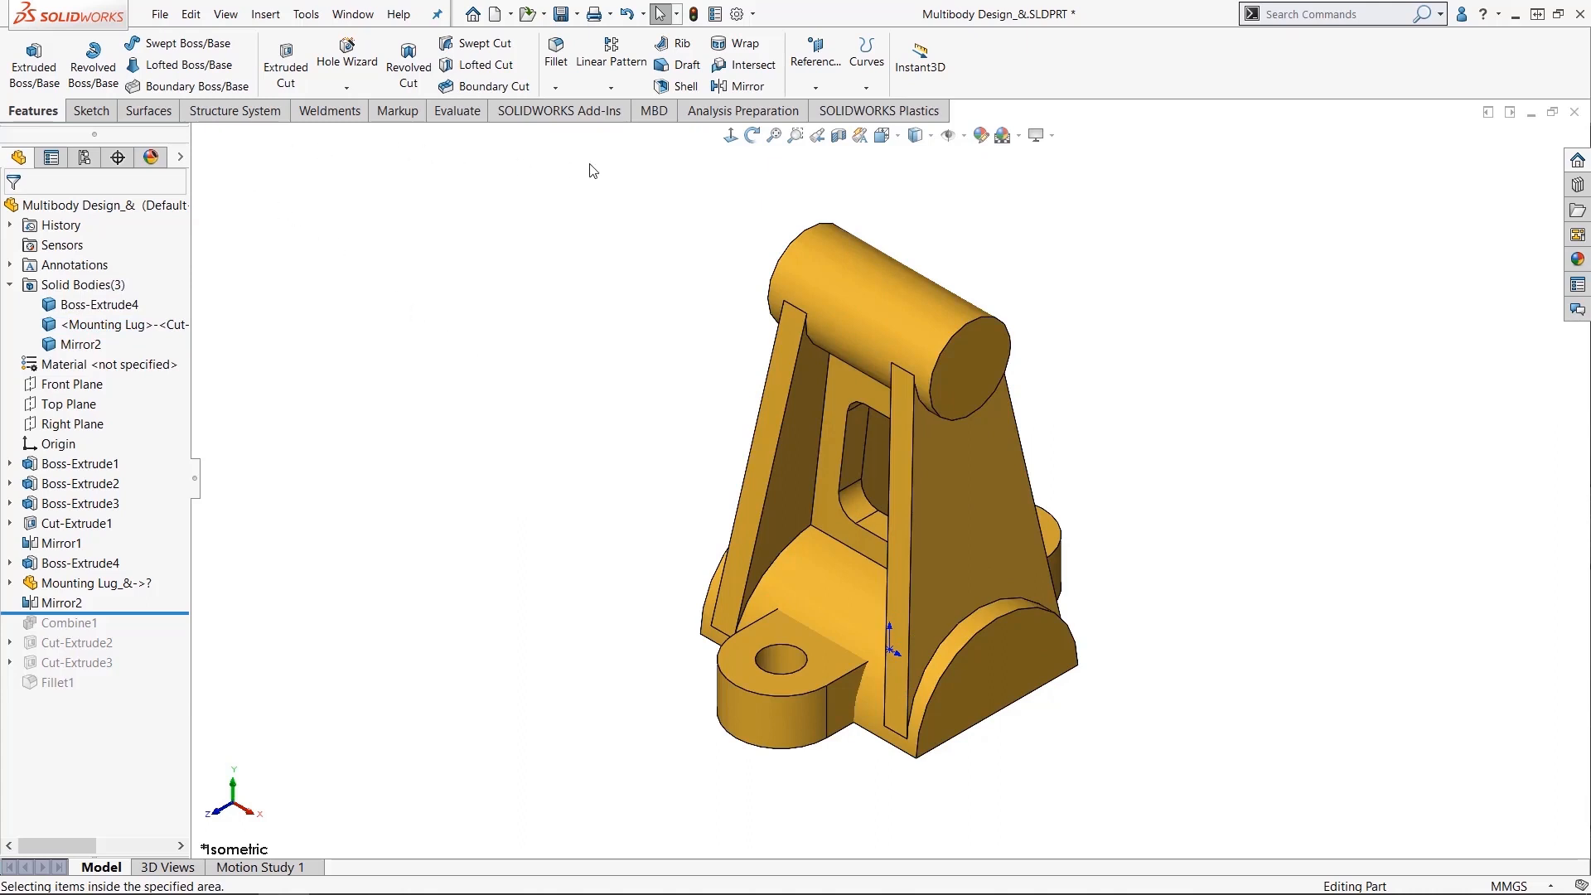
{"action": "mouse_move", "coordinate": [1132, 216]}
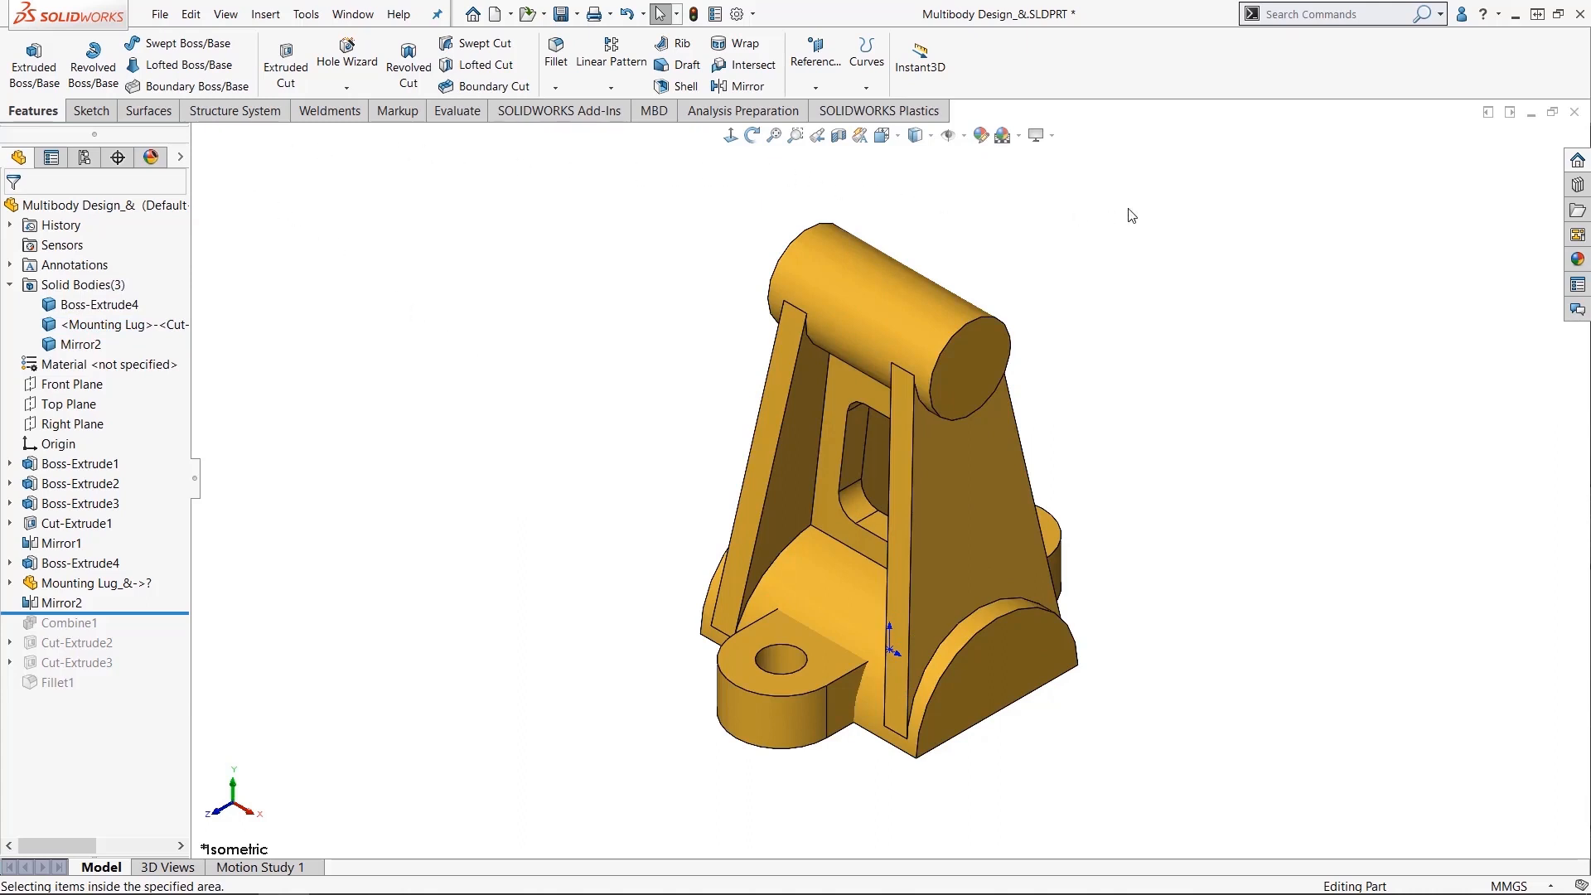
{"action": "mouse_move", "coordinate": [1333, 50]}
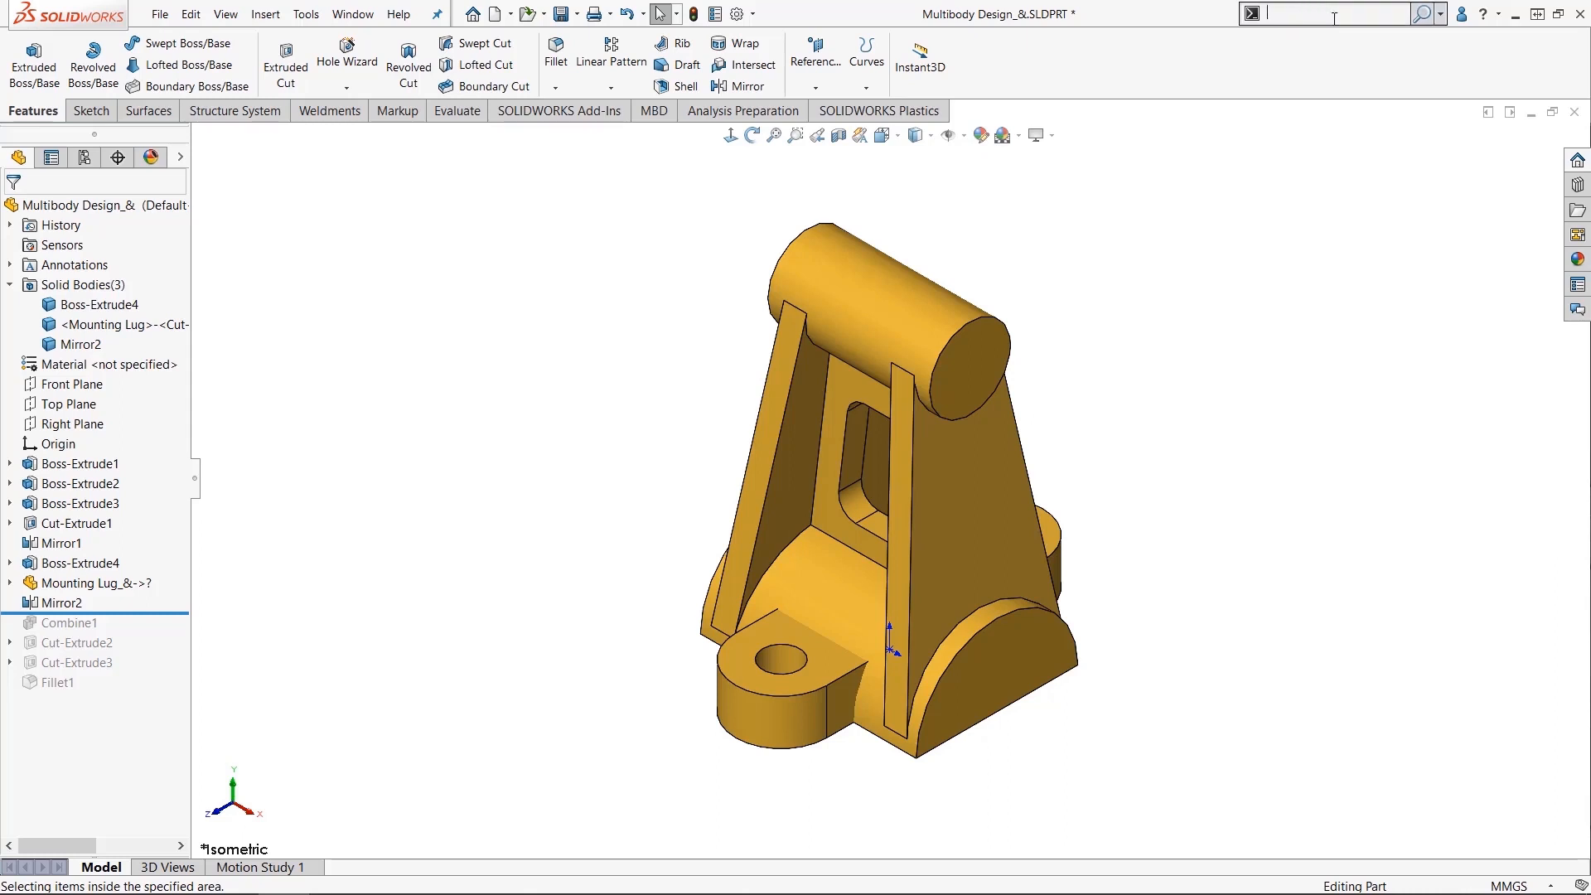
{"action": "type", "text": "d"}
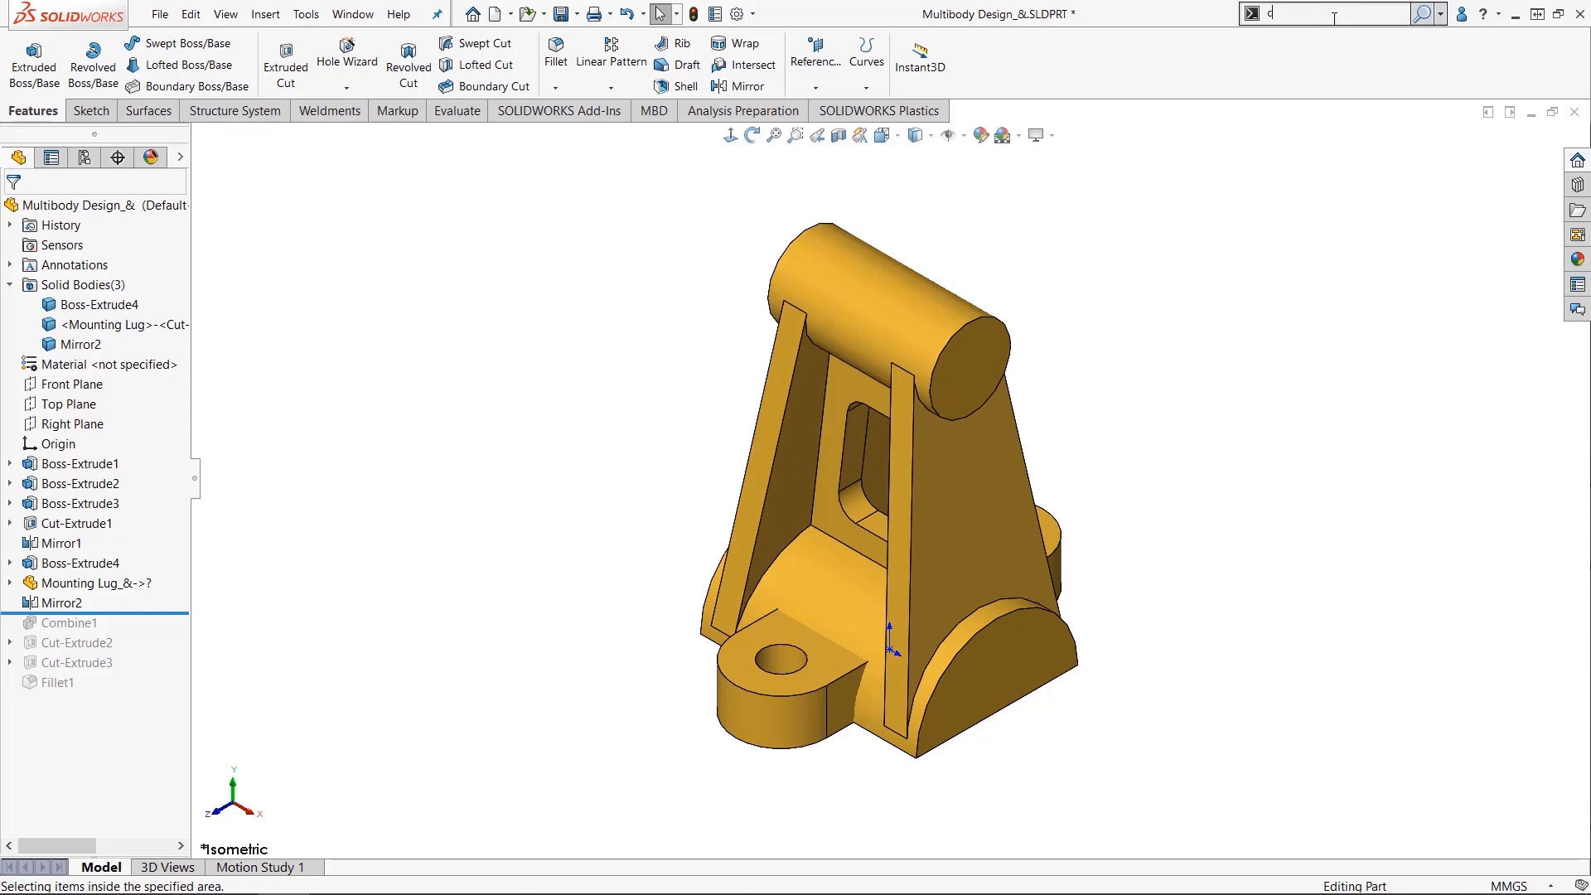
{"action": "type", "text": "com"}
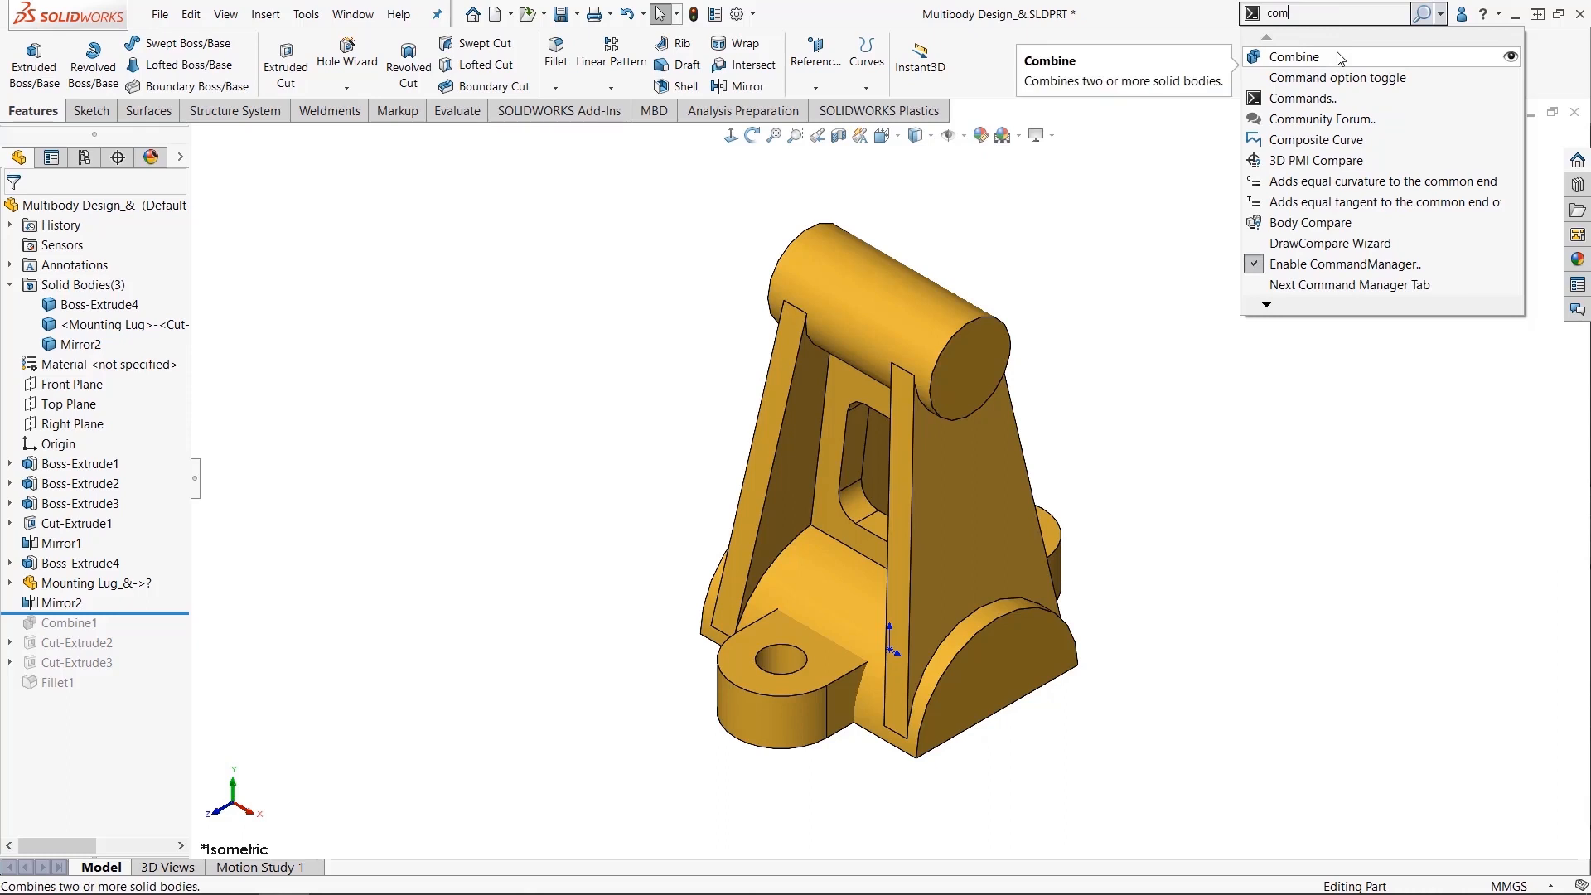
{"action": "mouse_move", "coordinate": [1333, 63]}
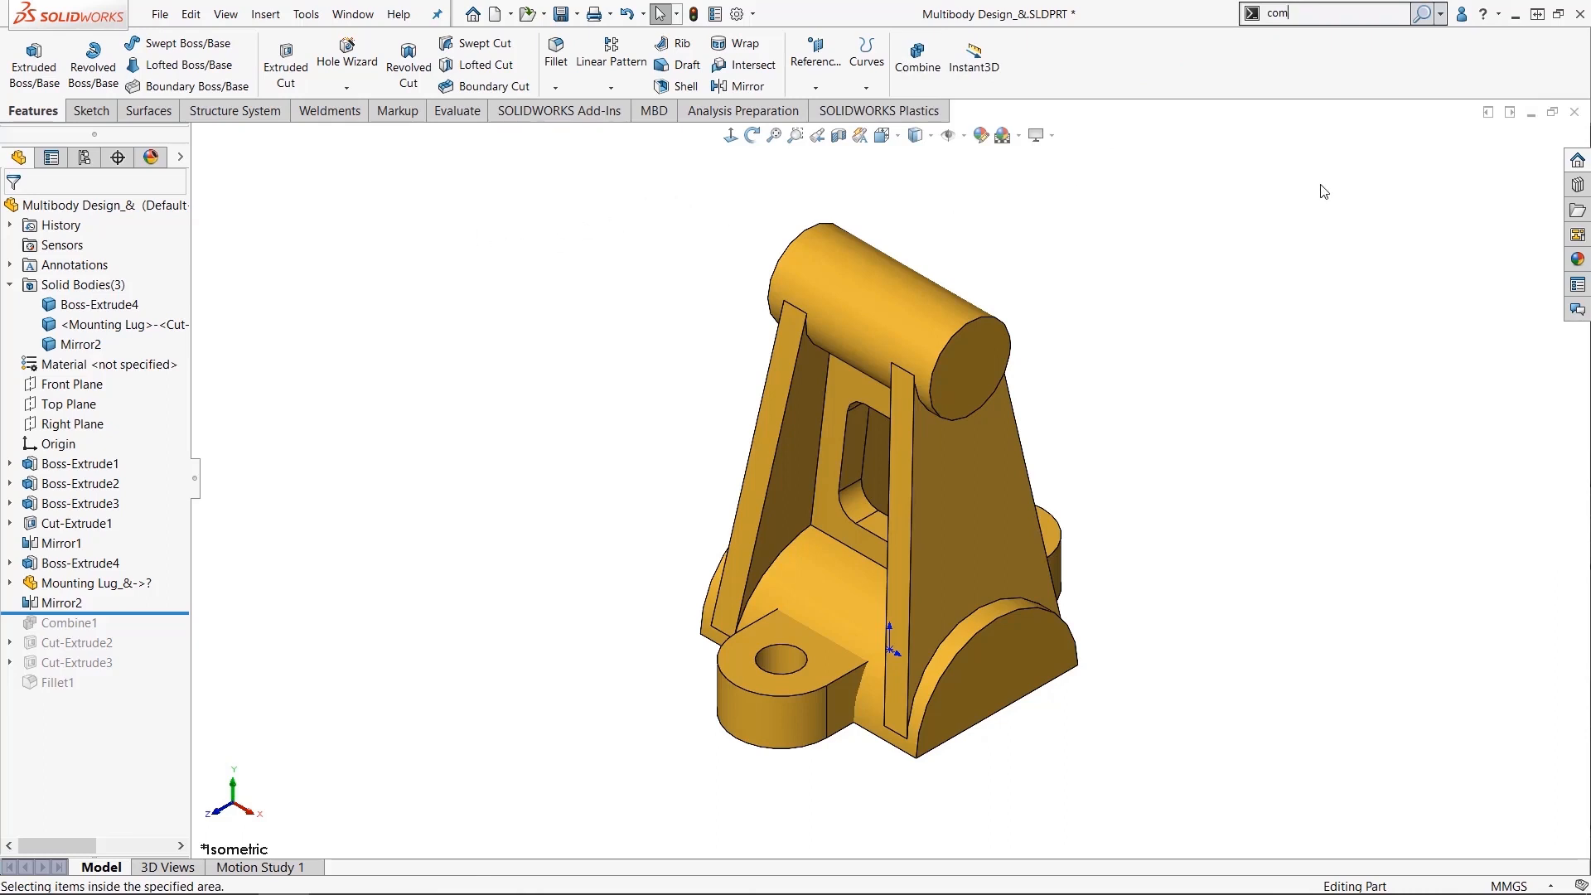
{"action": "mouse_move", "coordinate": [920, 159]}
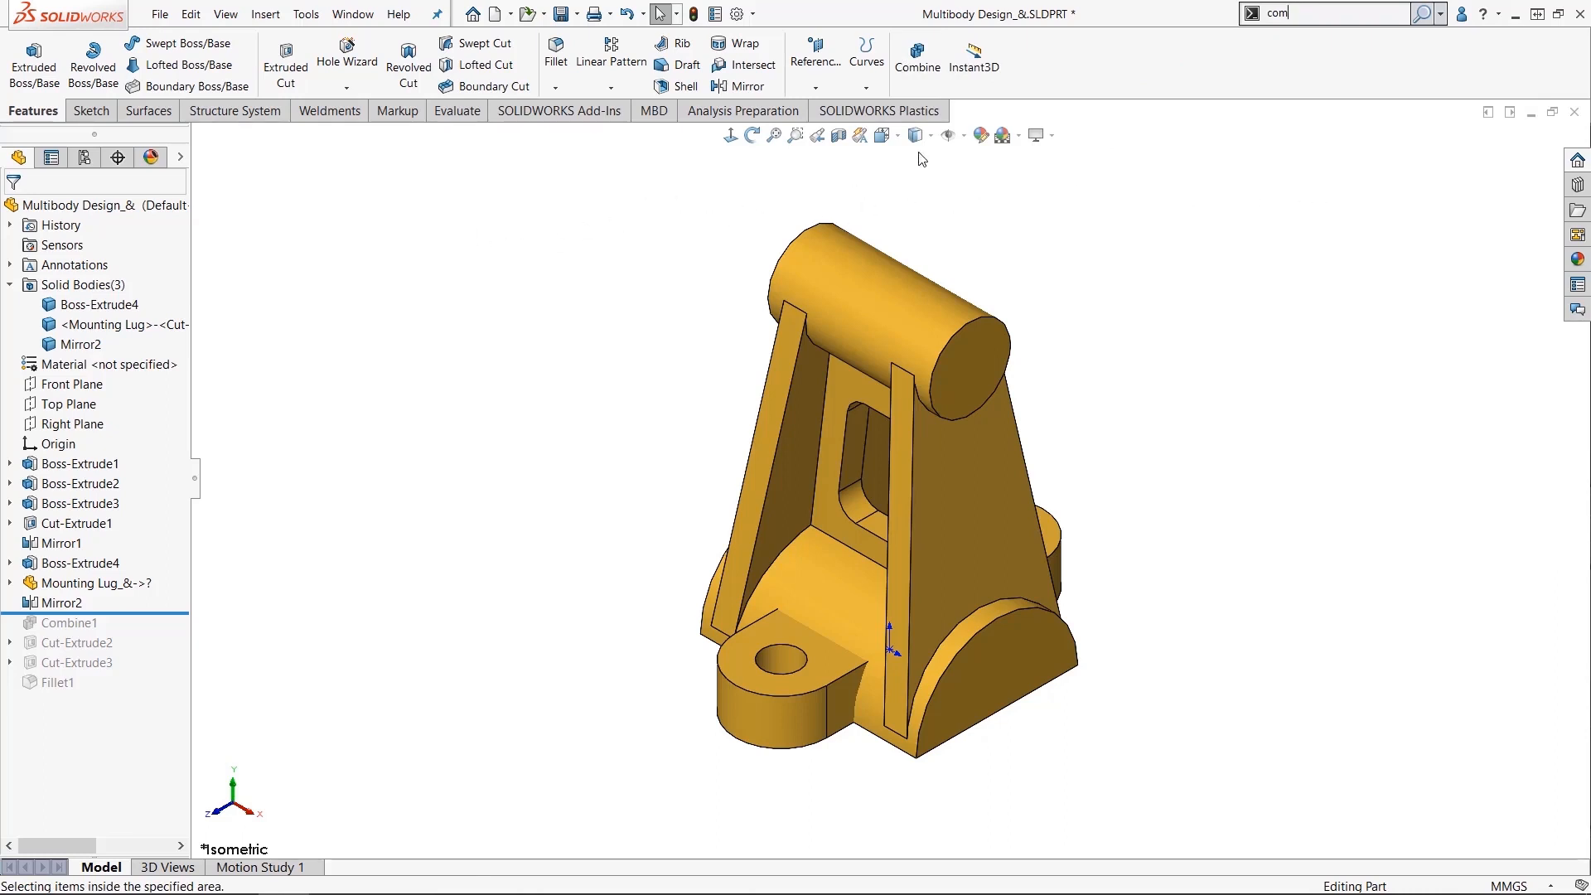
Combine Boss-Extrude4, the Mounting Lug body and Mirror2 into one body with Add.
{"action": "left_click", "coordinate": [917, 51]}
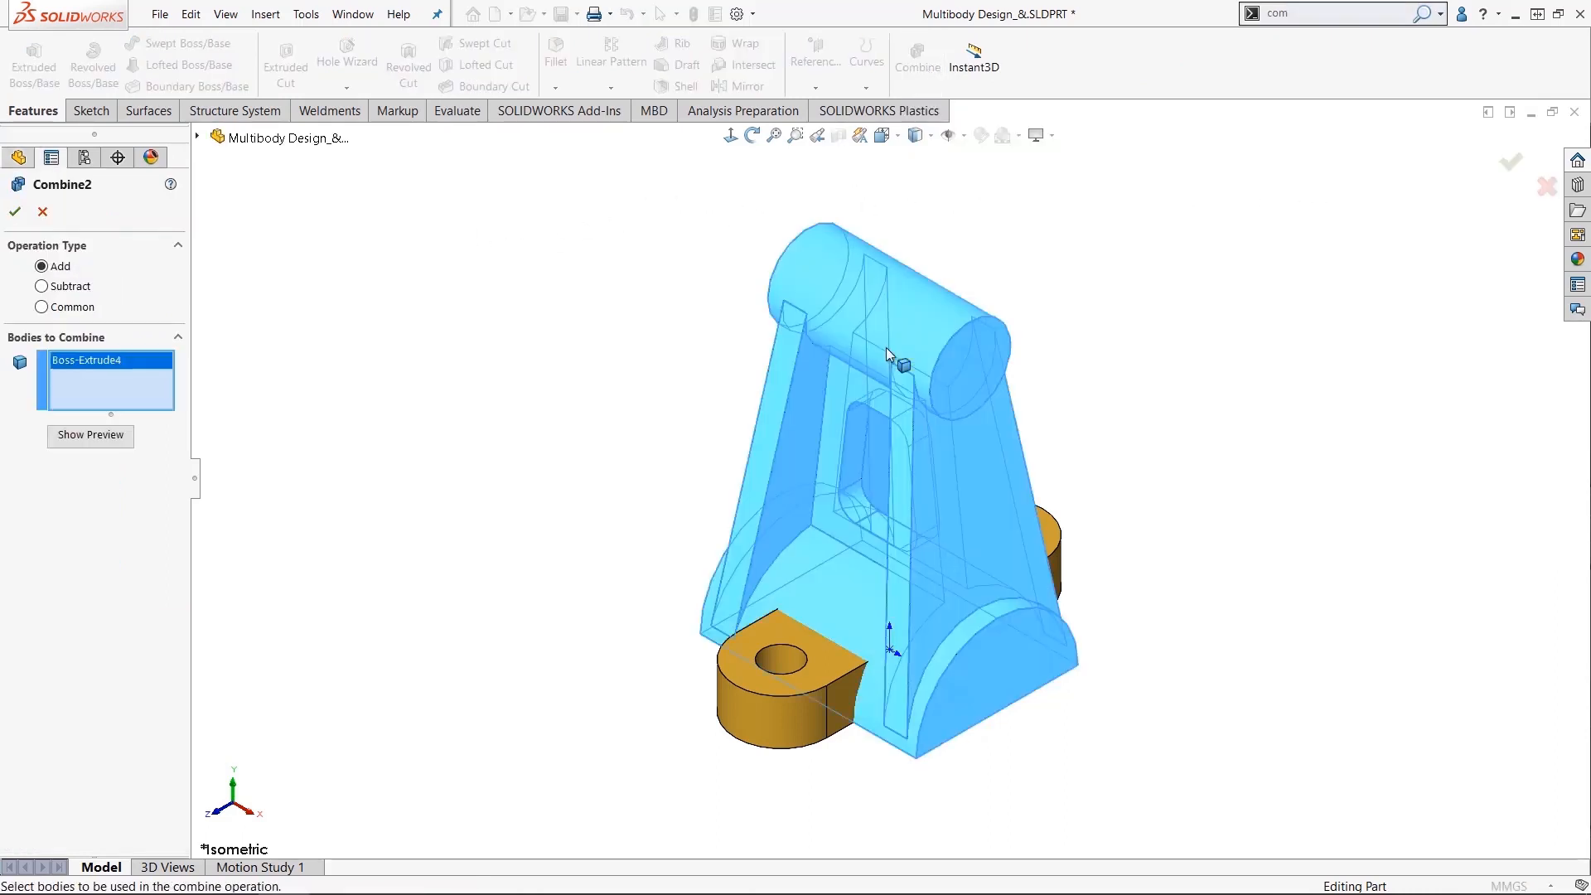
{"action": "left_click", "coordinate": [1065, 537]}
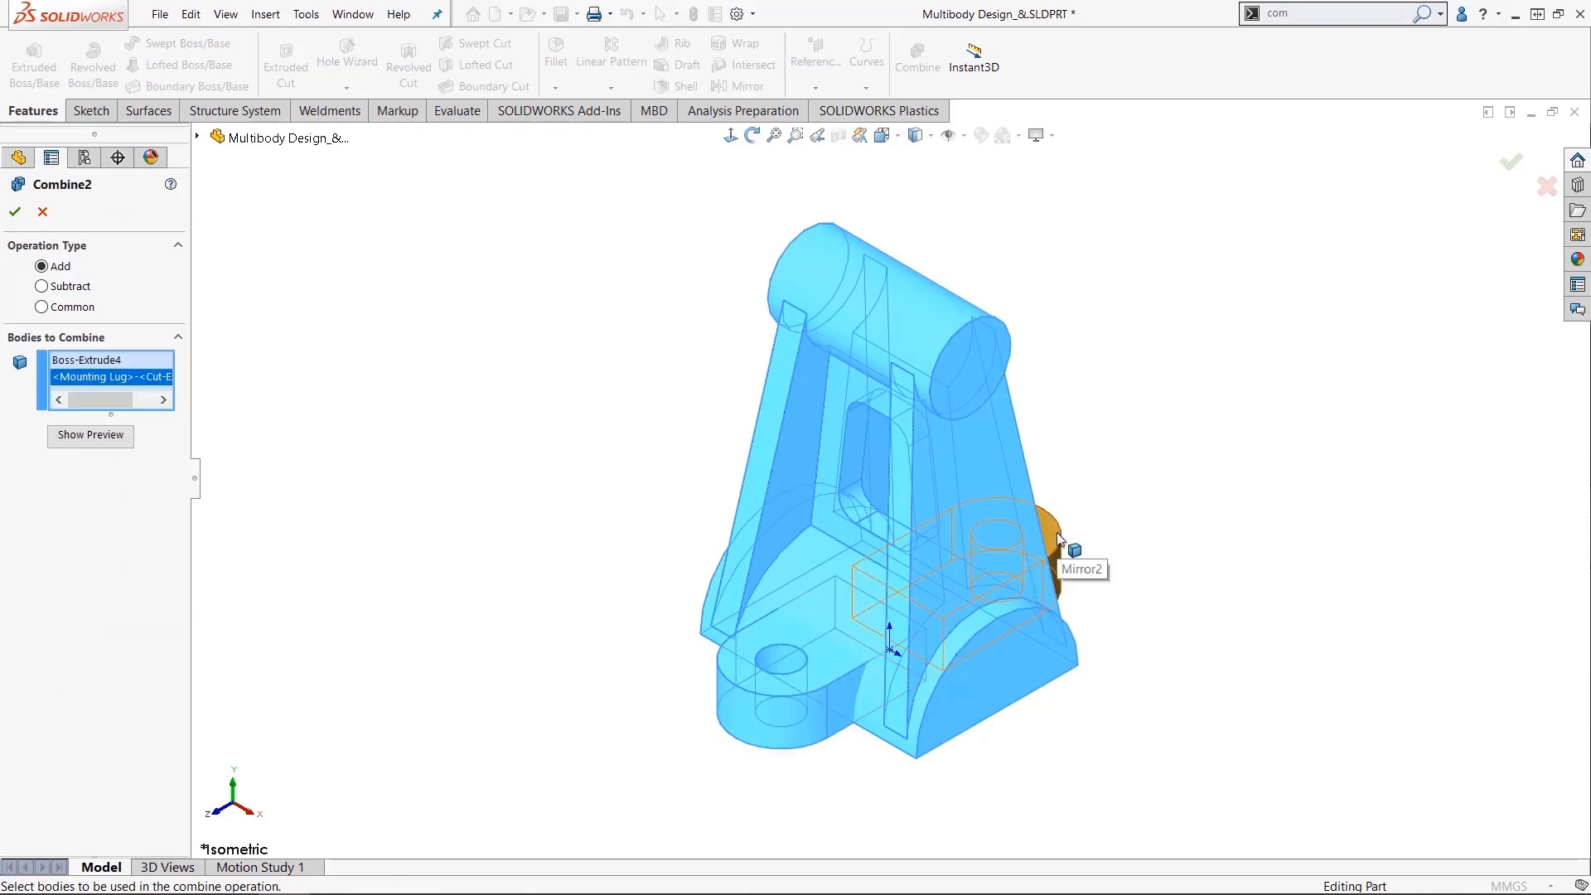
{"action": "left_click", "coordinate": [15, 213]}
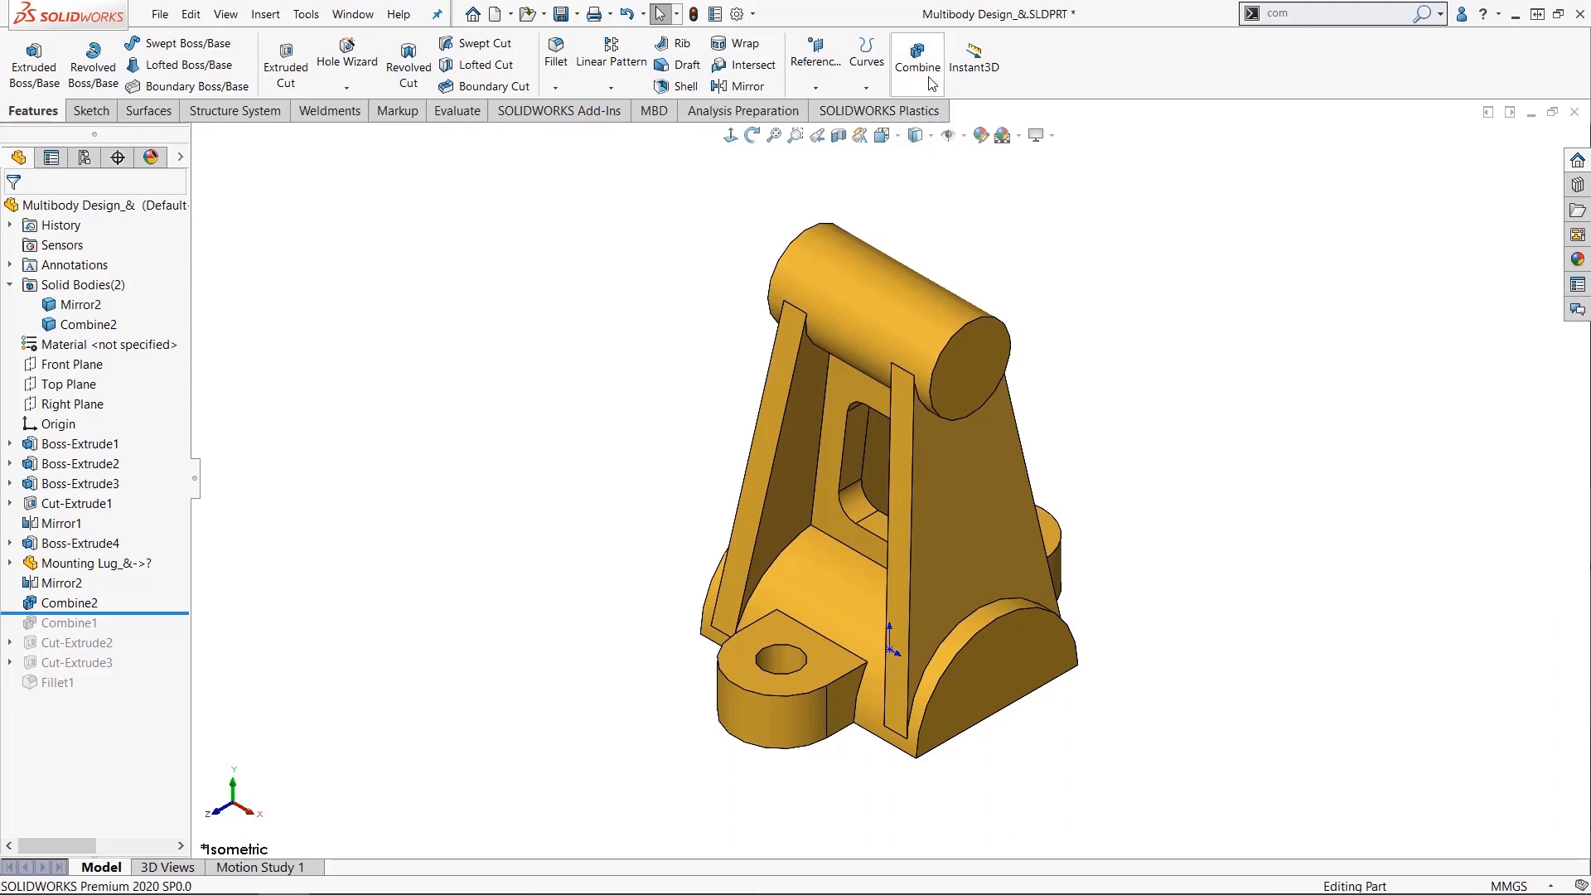
{"action": "key", "text": "alt"}
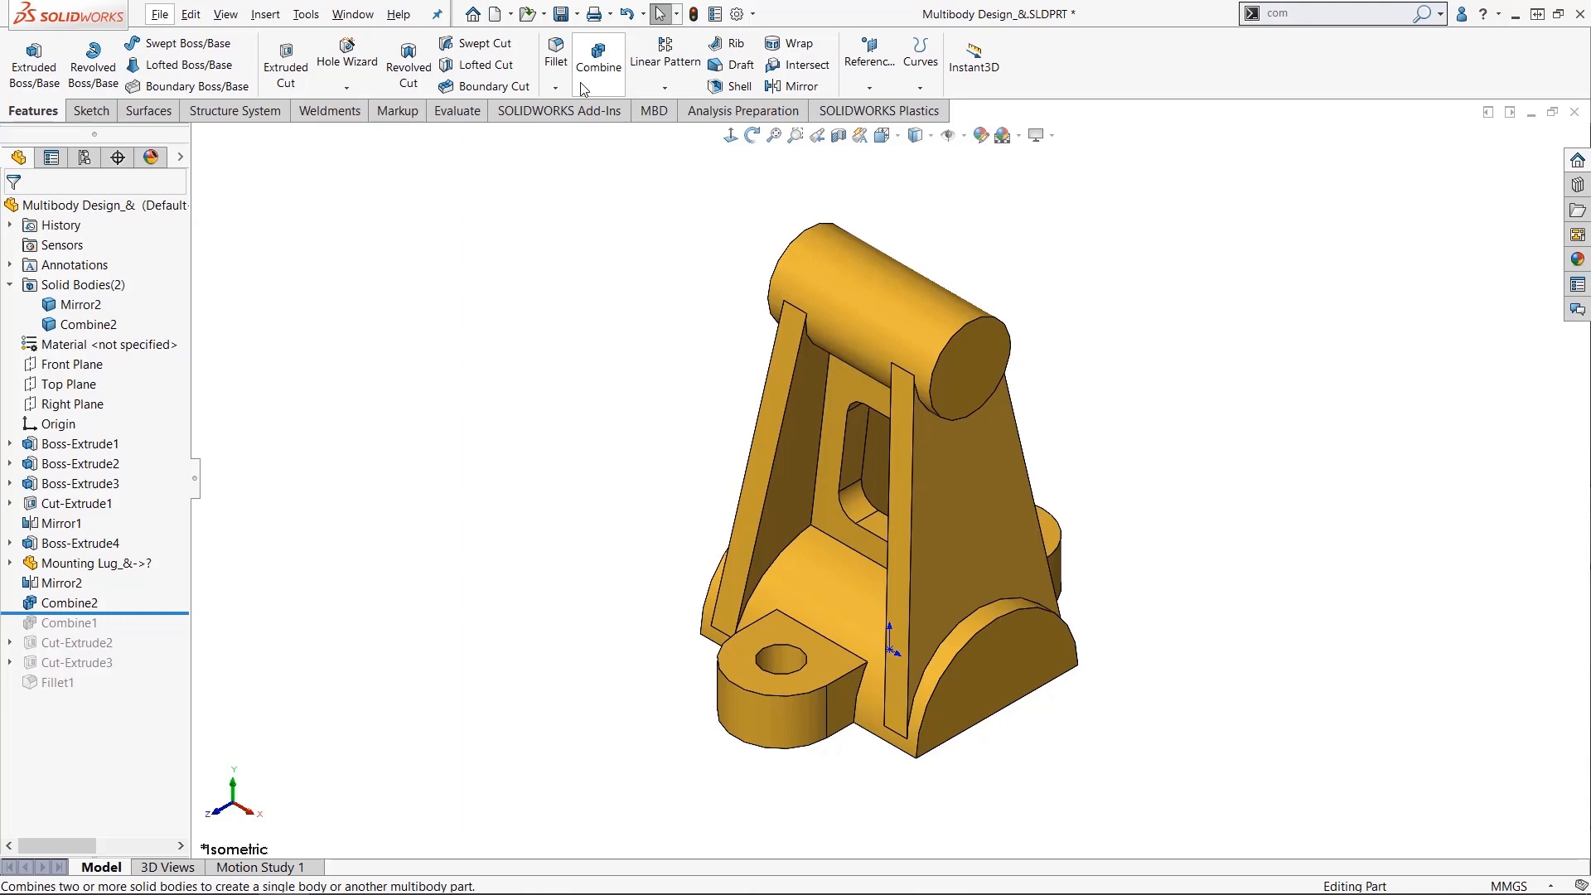
{"action": "mouse_move", "coordinate": [866, 61]}
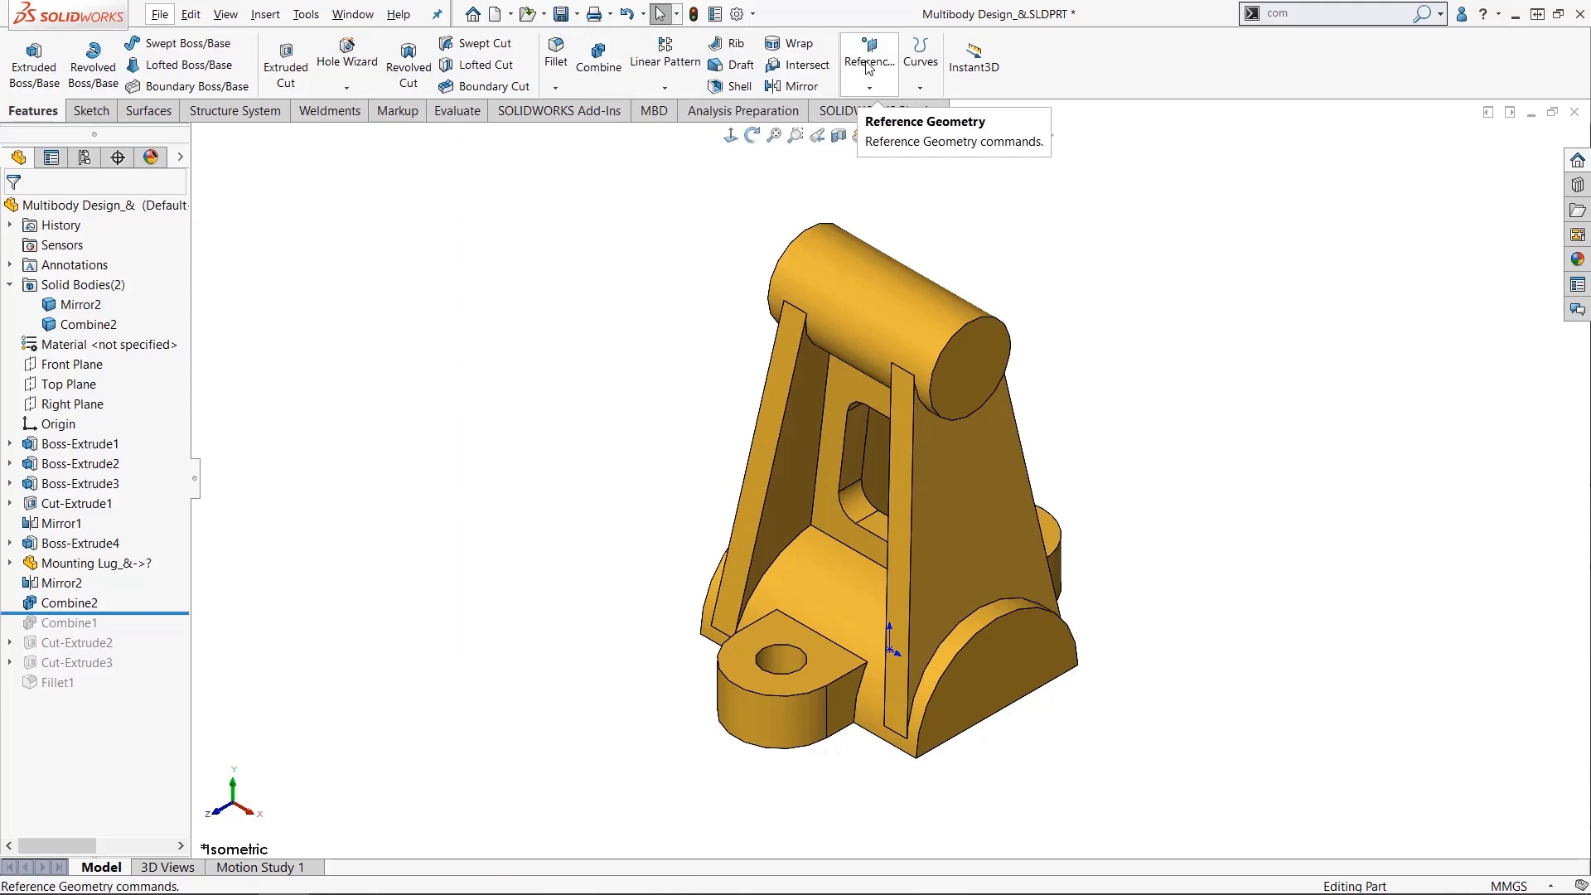
Alt-drag Reference Geometry so it sits after Curves in the feature commands.
{"action": "key", "text": "alt"}
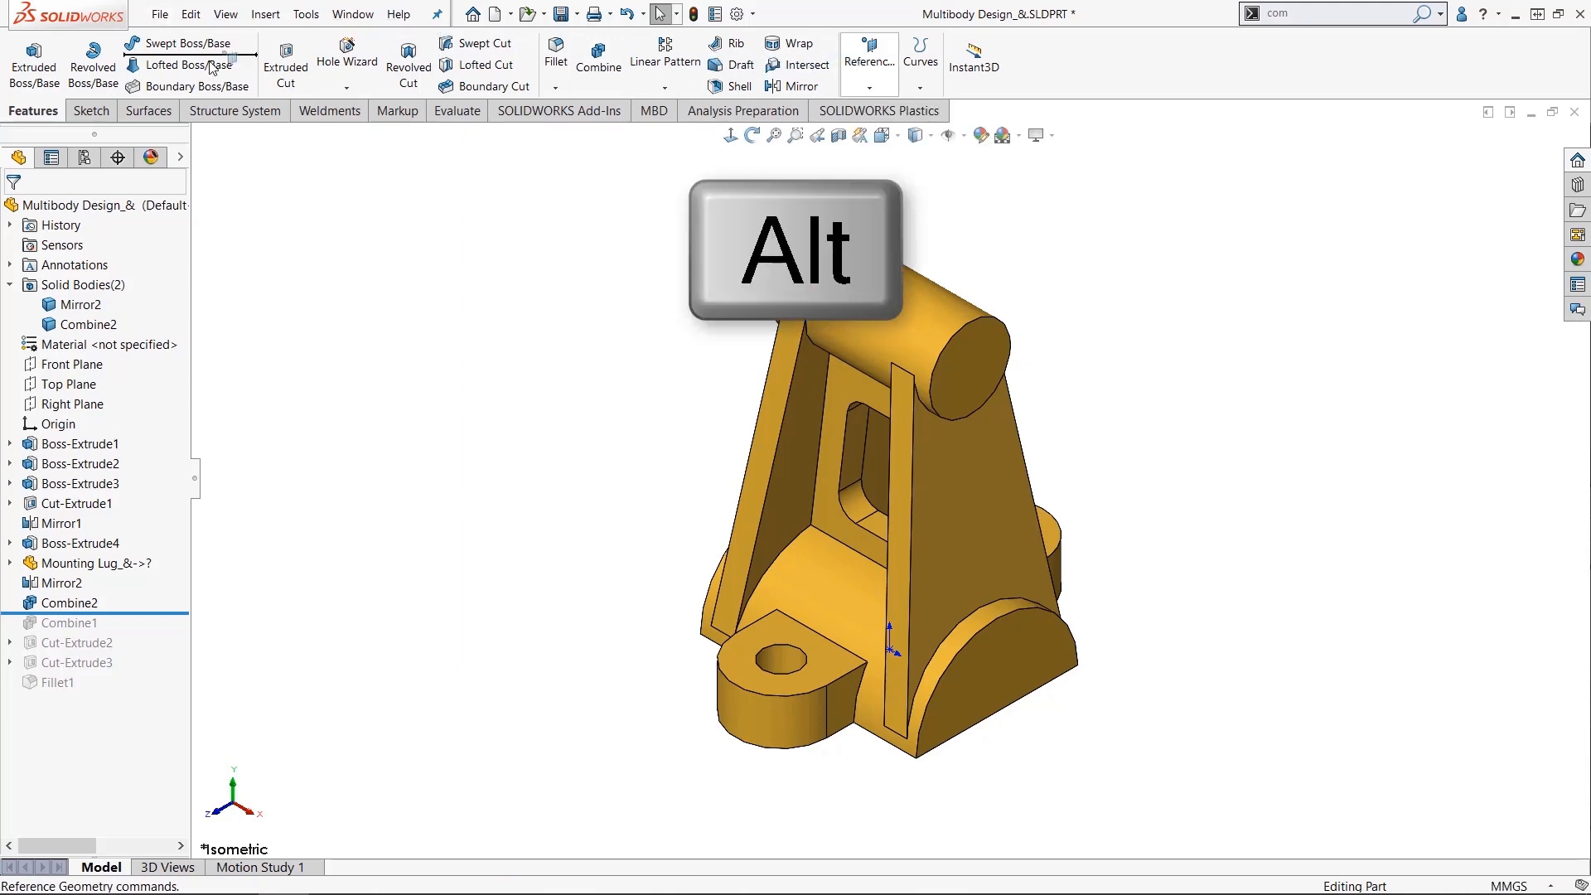
{"action": "mouse_move", "coordinate": [35, 61]}
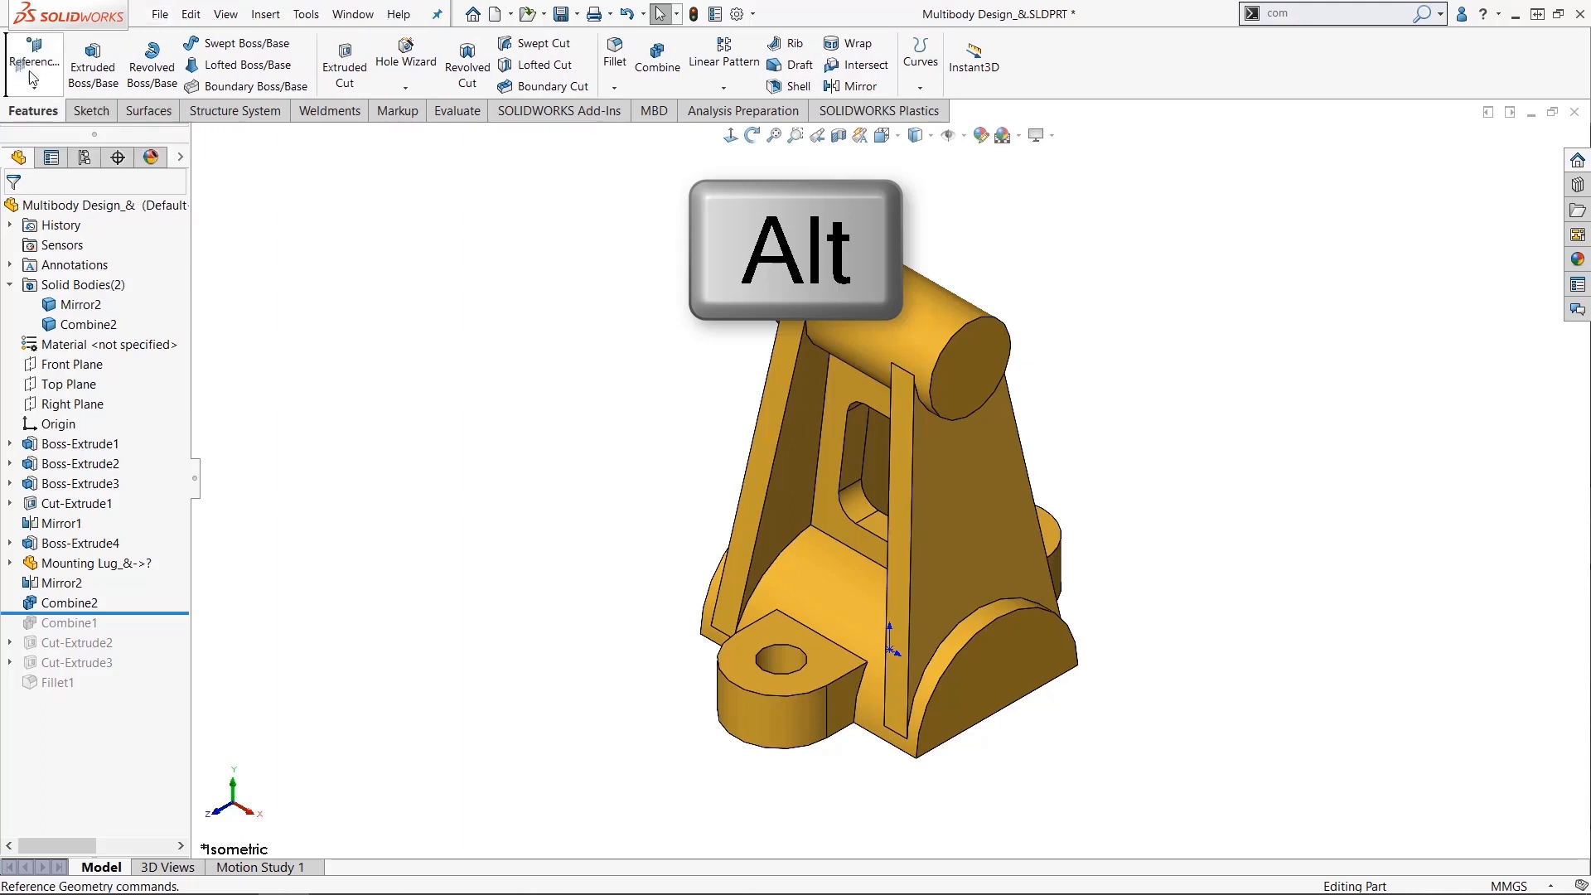
{"action": "mouse_move", "coordinate": [973, 63]}
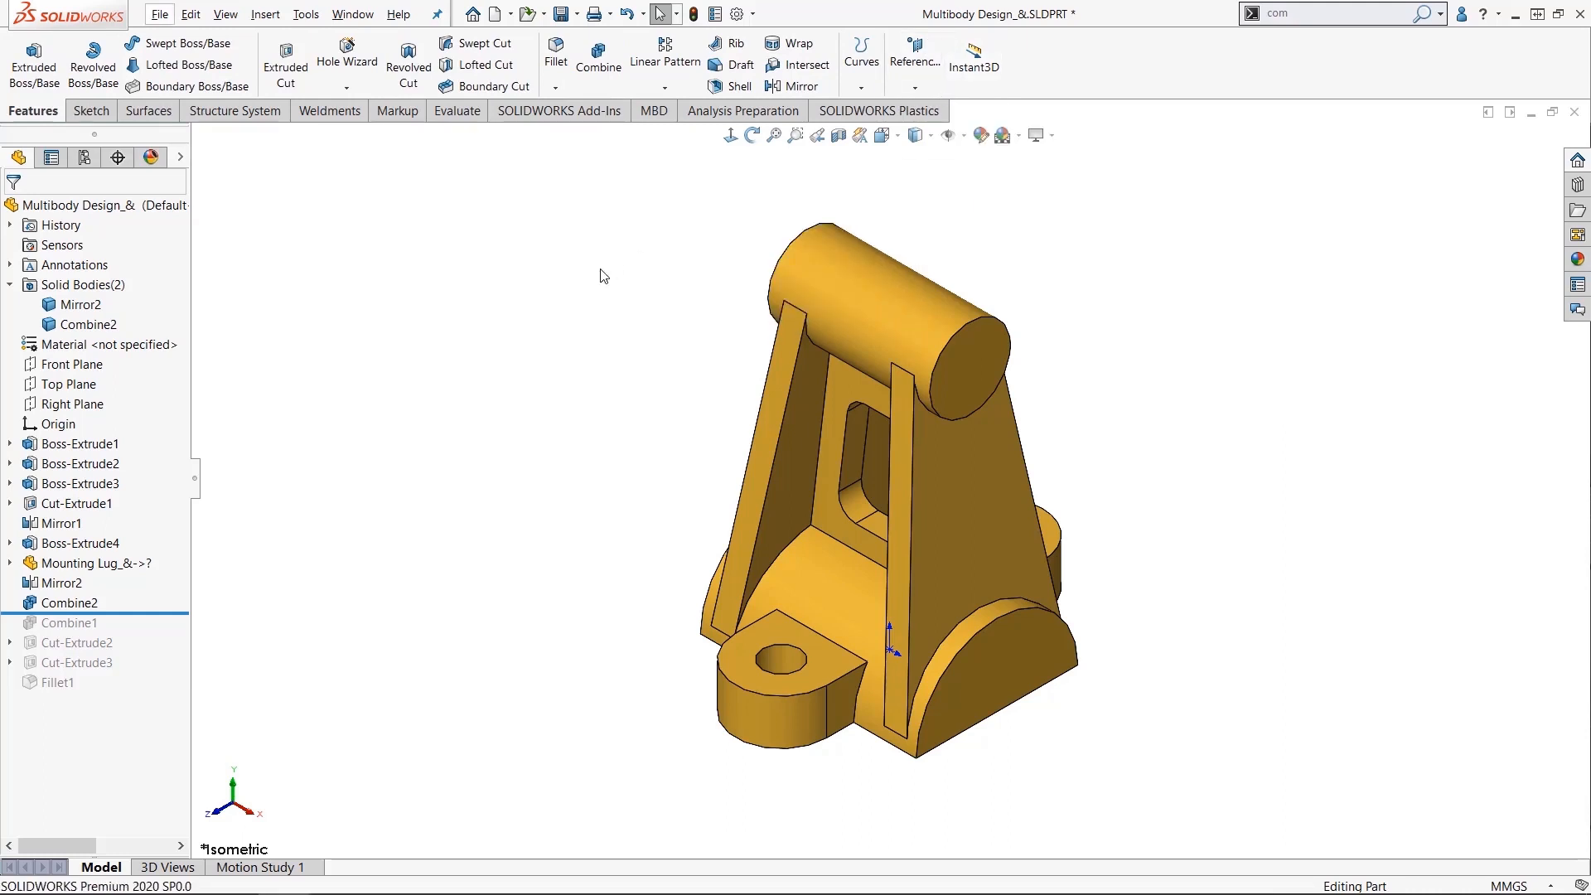
{"action": "mouse_move", "coordinate": [1092, 185]}
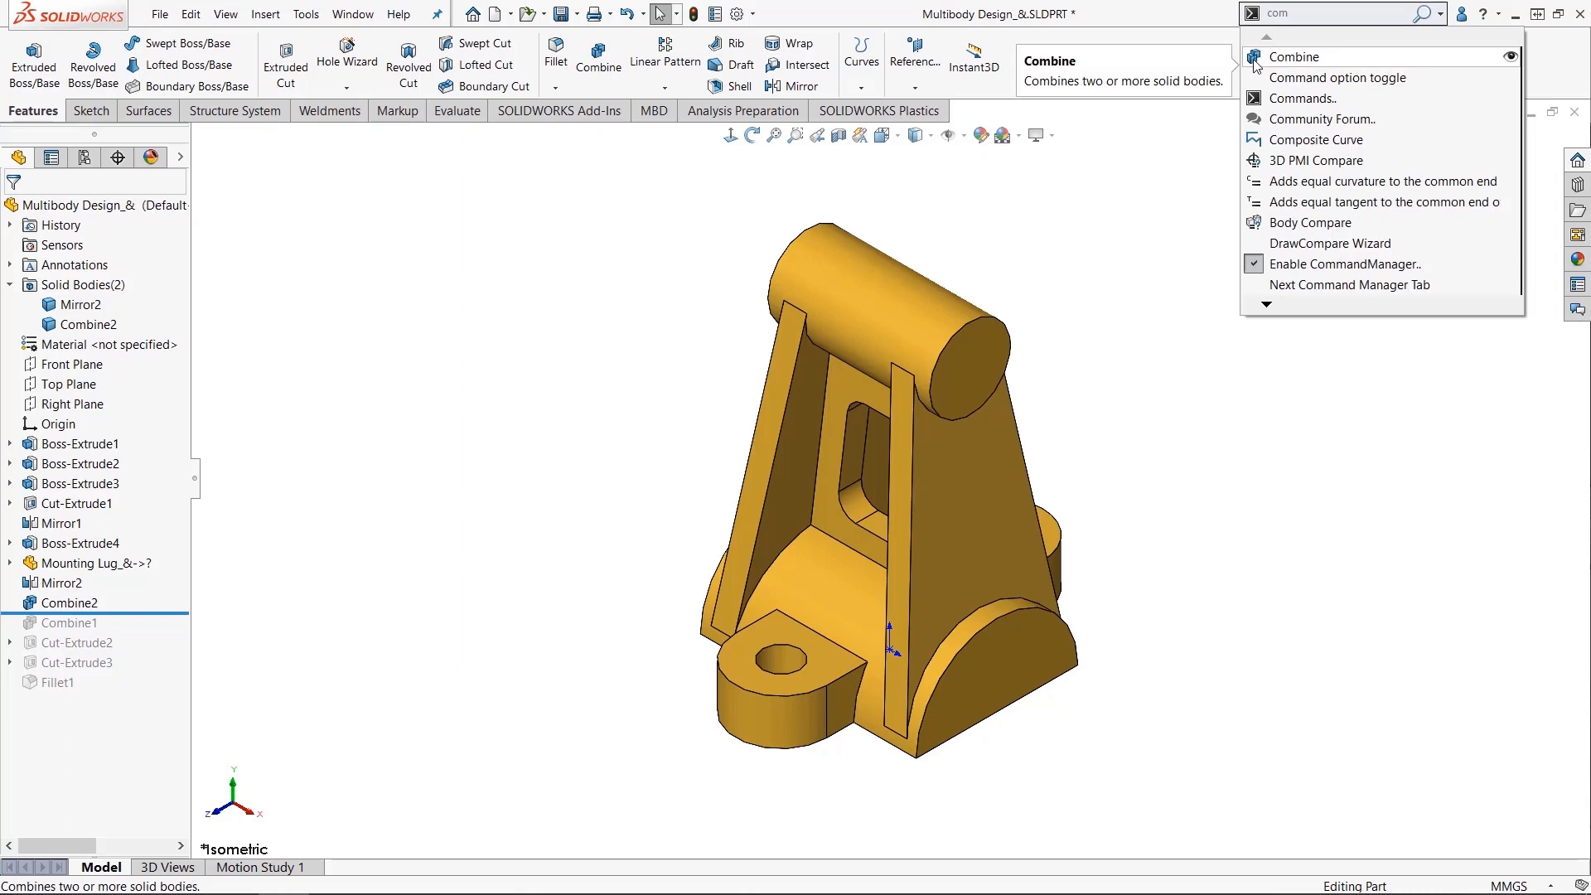
{"action": "mouse_move", "coordinate": [1243, 78]}
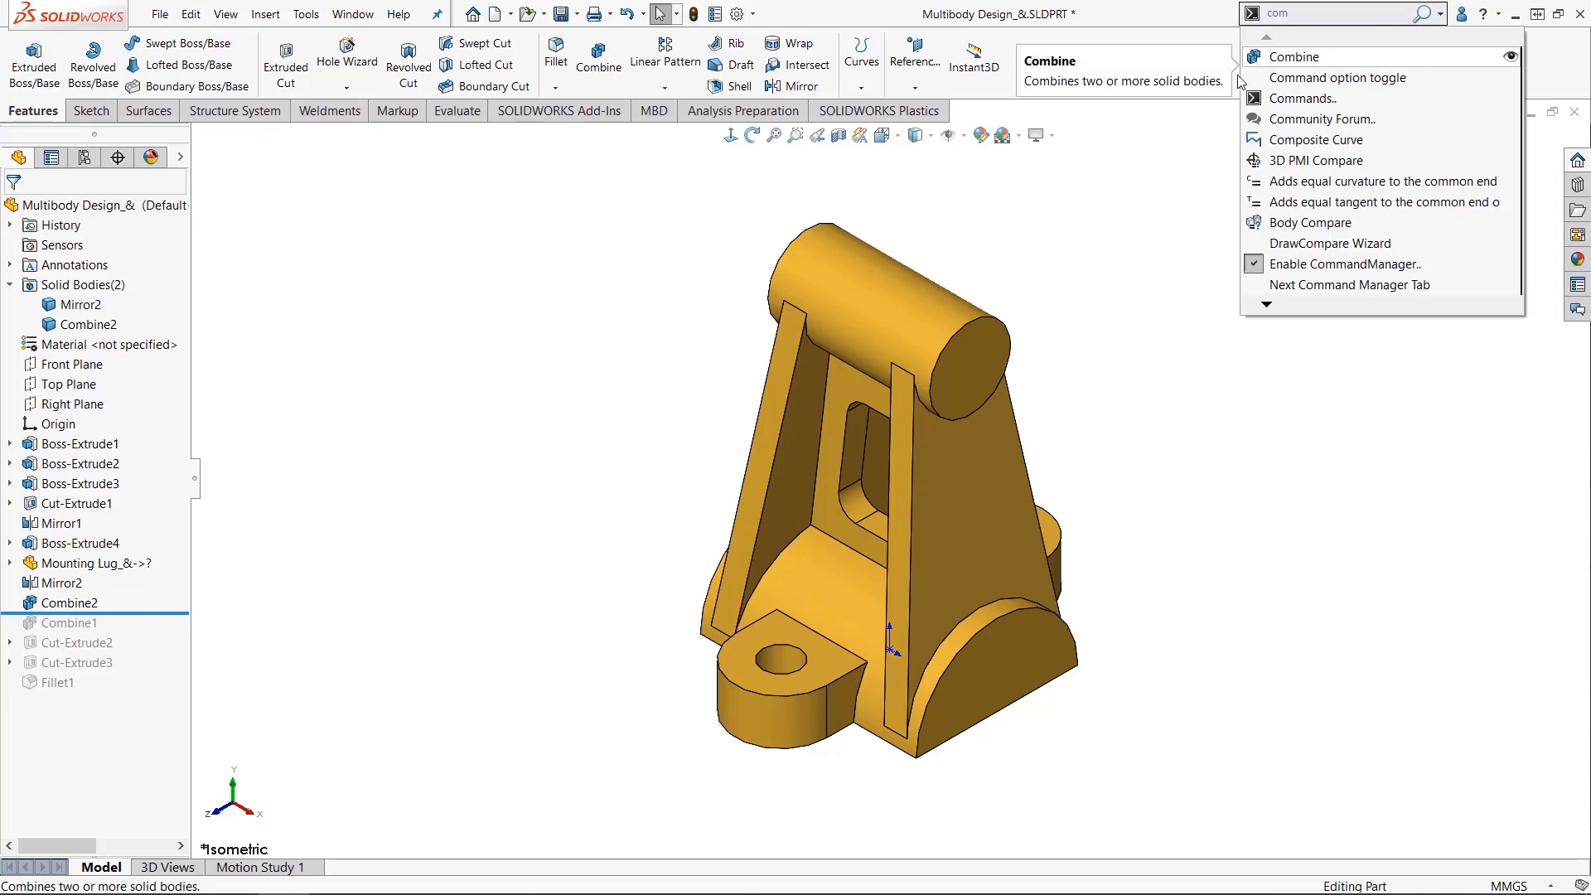